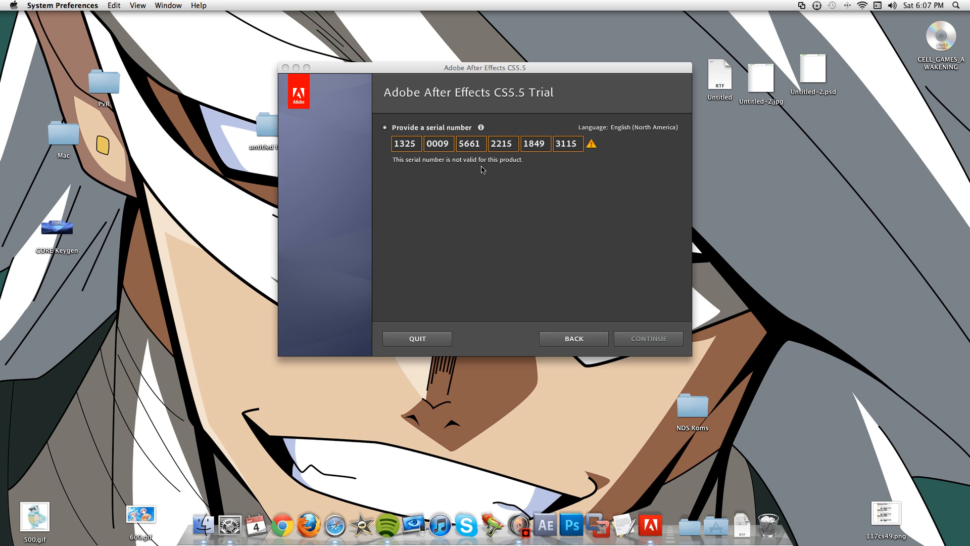
{"action": "mouse_move", "coordinate": [225, 525]}
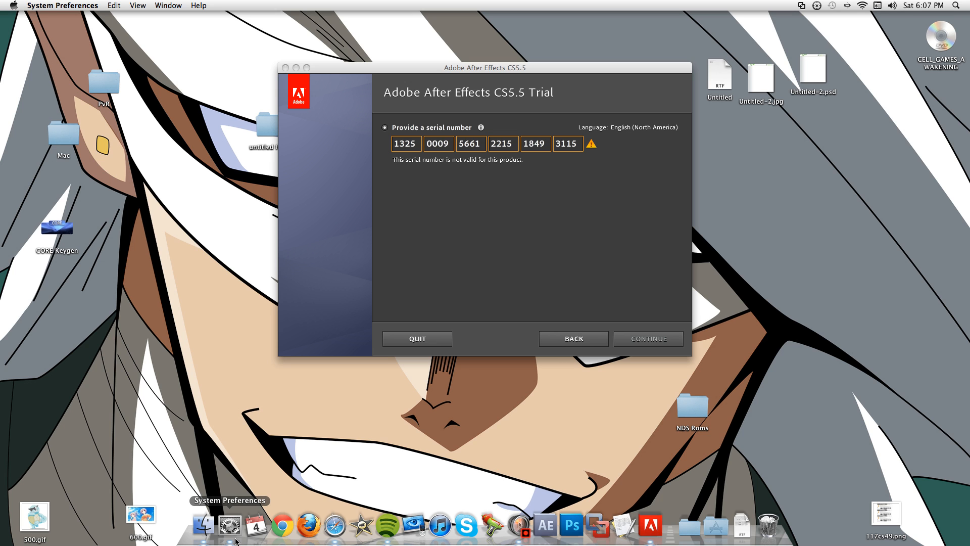
Set the system date's year from 2011 back to 2010 in Date & Time and save it
{"action": "left_click", "coordinate": [204, 526]}
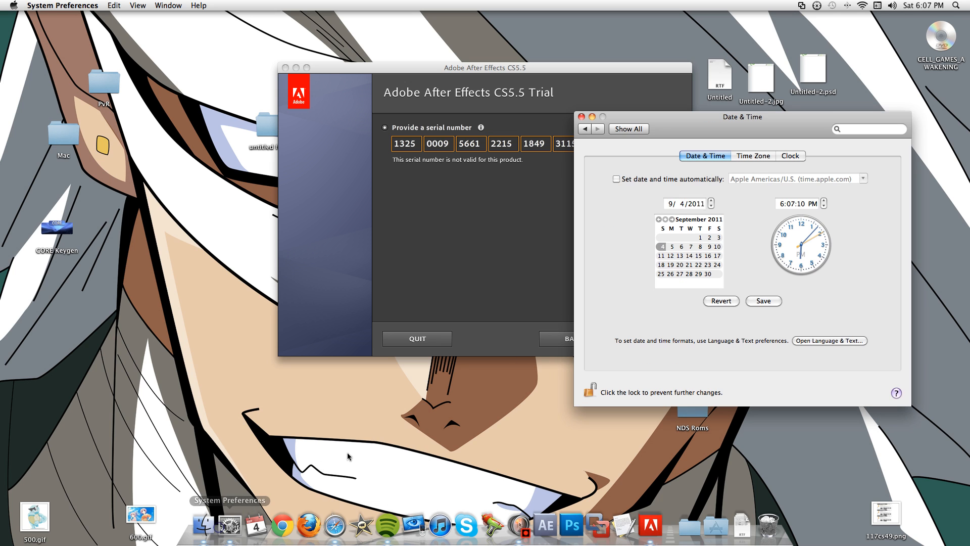
{"action": "left_click", "coordinate": [693, 203]}
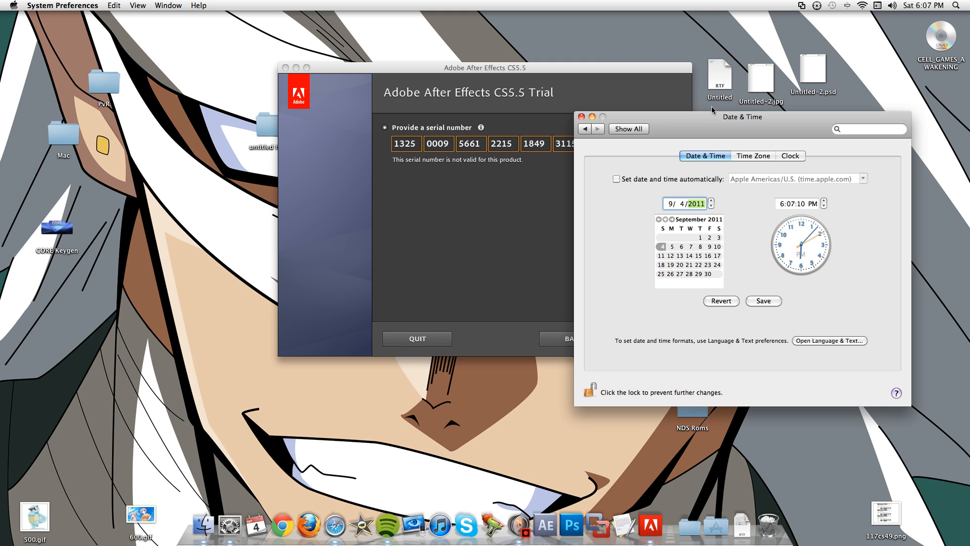
{"action": "mouse_move", "coordinate": [752, 202]}
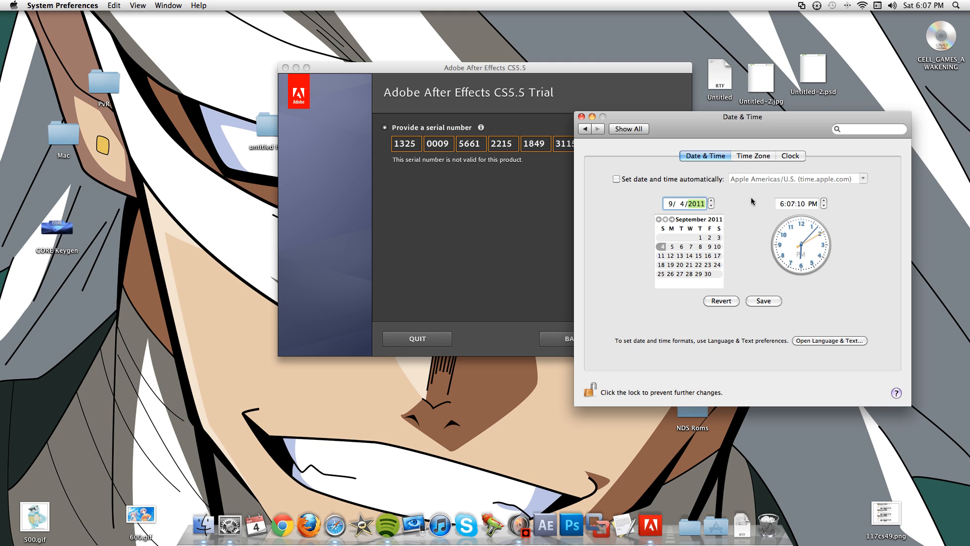
{"action": "mouse_move", "coordinate": [708, 208]}
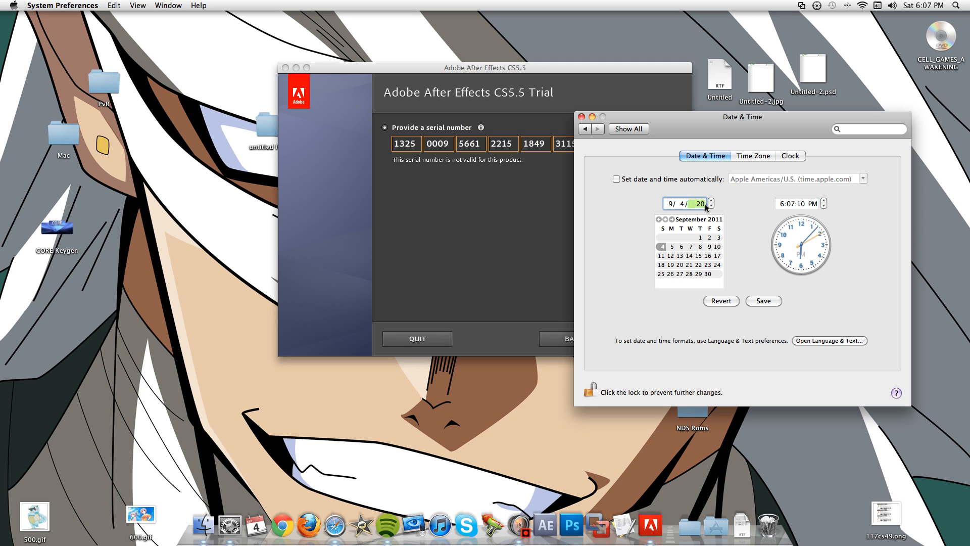
{"action": "left_click", "coordinate": [711, 206]}
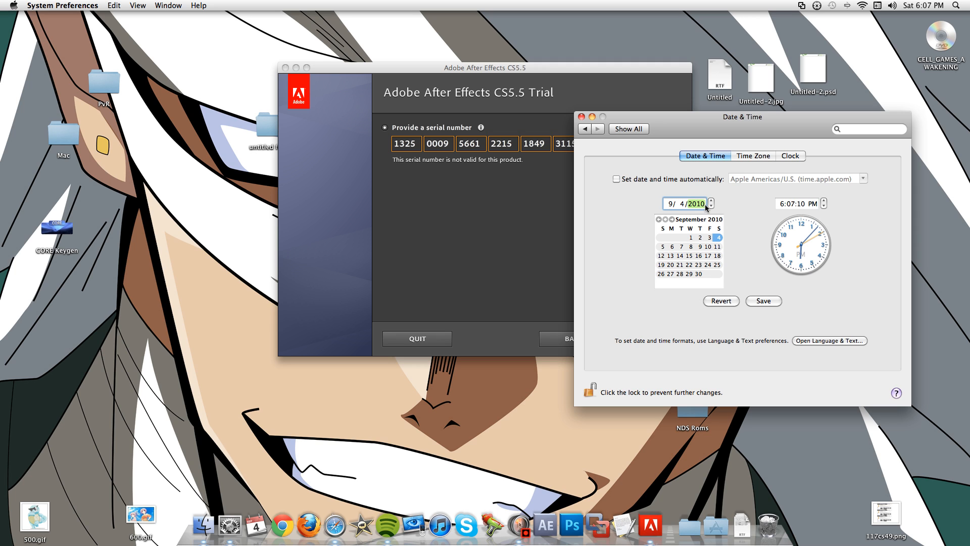
{"action": "mouse_move", "coordinate": [763, 304]}
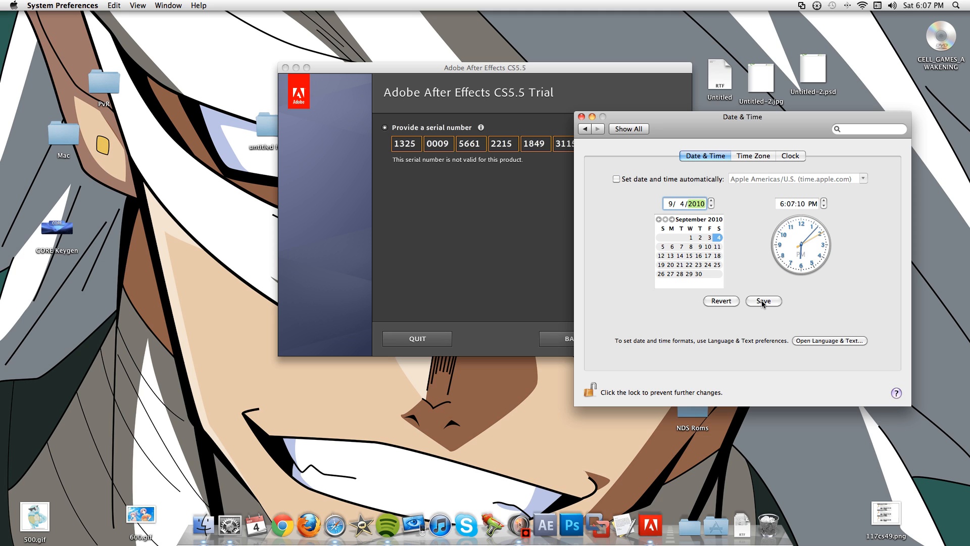
{"action": "left_click", "coordinate": [763, 301]}
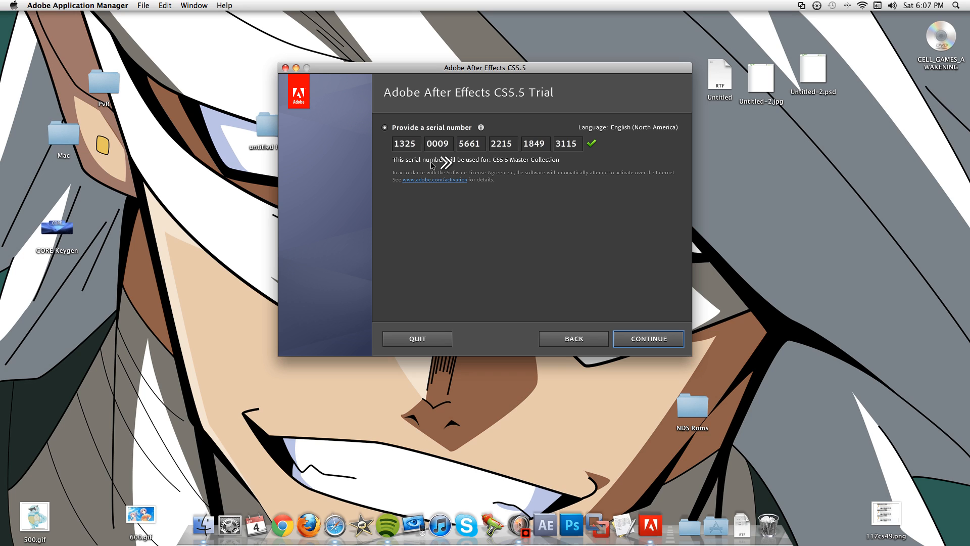
{"action": "mouse_move", "coordinate": [449, 172]}
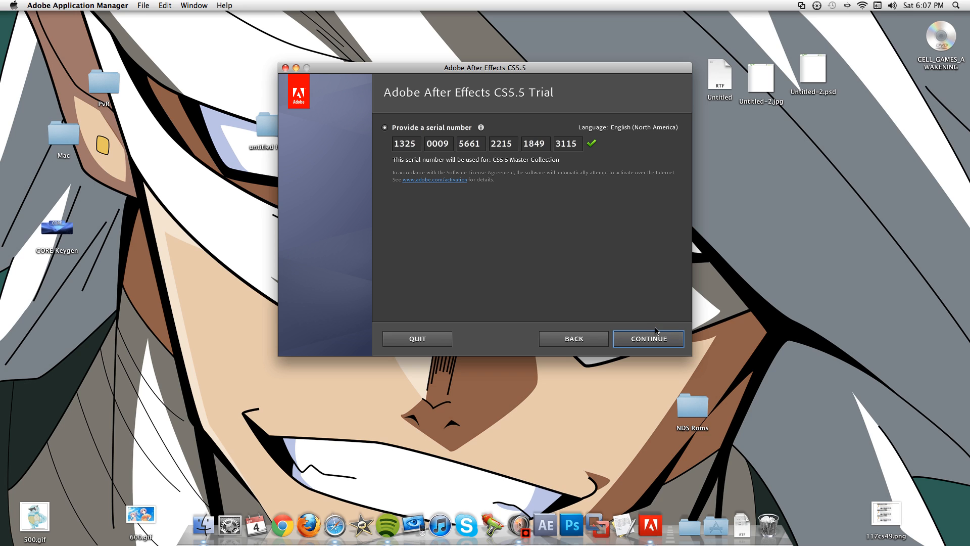
{"action": "mouse_move", "coordinate": [697, 261]}
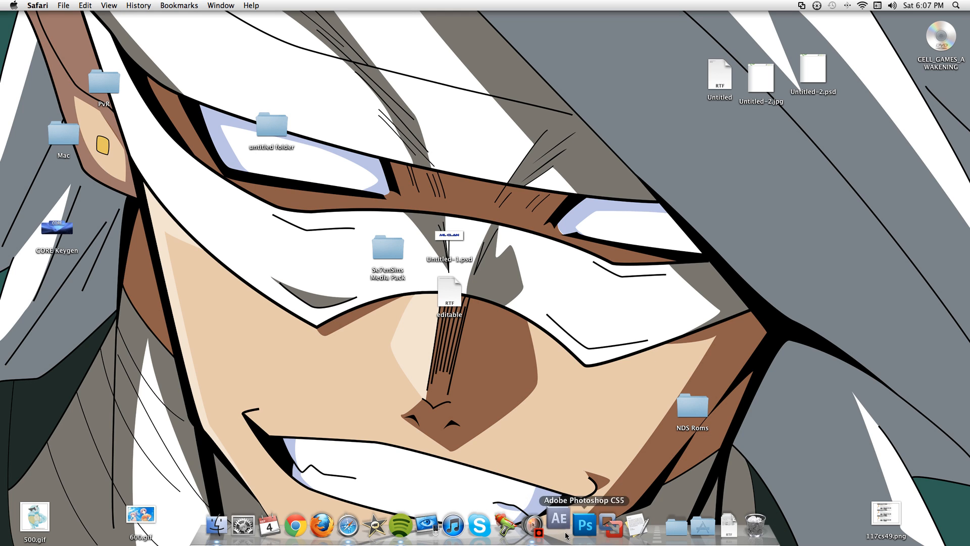
Launch After Effects CS5.5 from the Dock so its Welcome dialog appears
{"action": "left_click", "coordinate": [559, 523]}
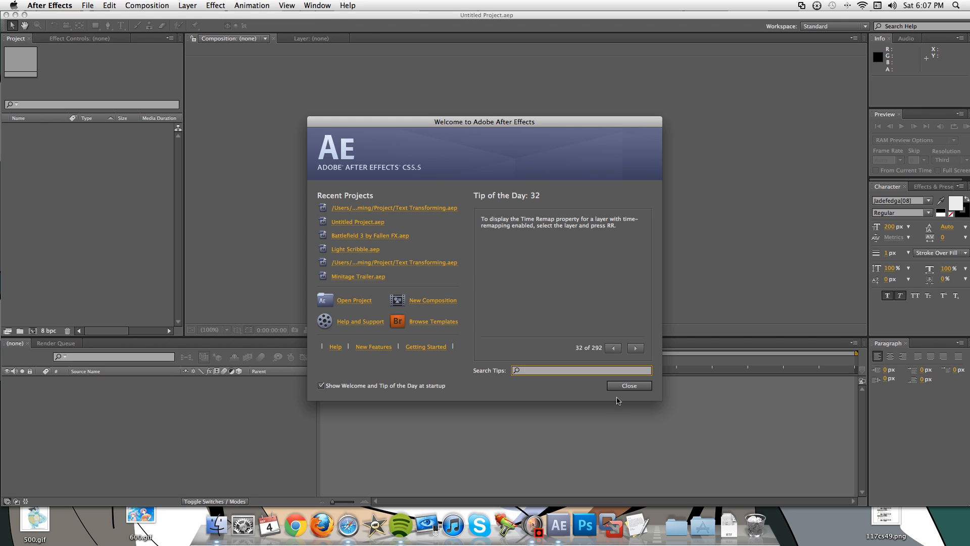
Dismiss the Welcome dialog, leaving the empty Untitled Project workspace
{"action": "left_click", "coordinate": [629, 385]}
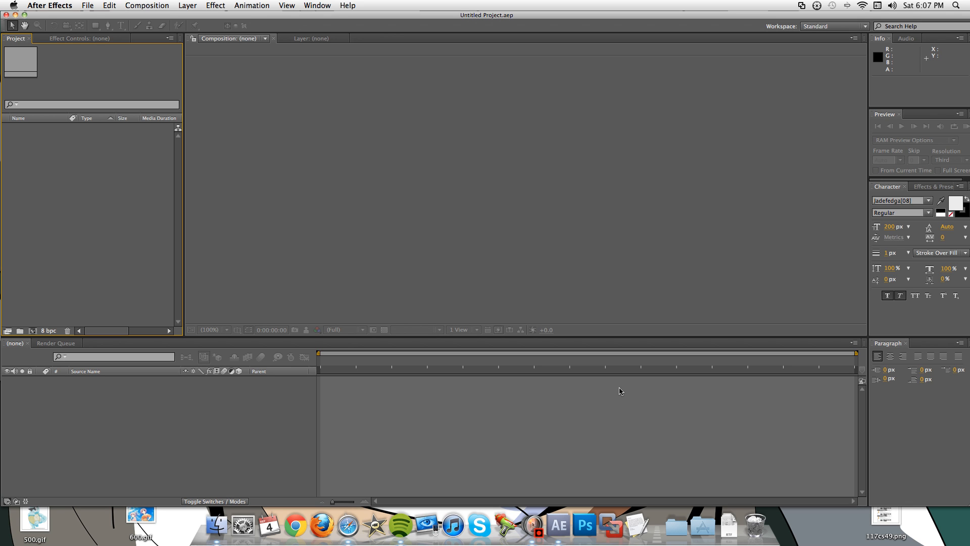
{"action": "mouse_move", "coordinate": [542, 526]}
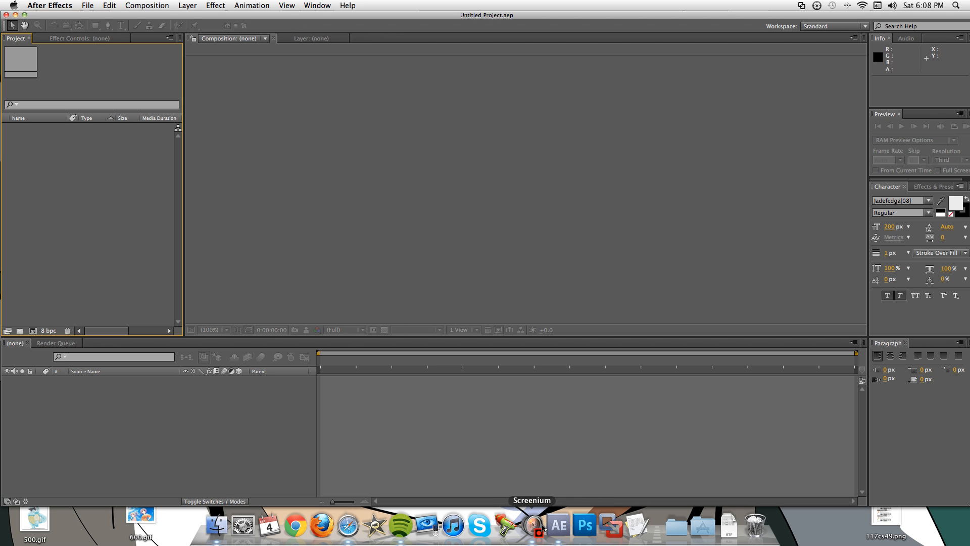
{"action": "left_click", "coordinate": [536, 526]}
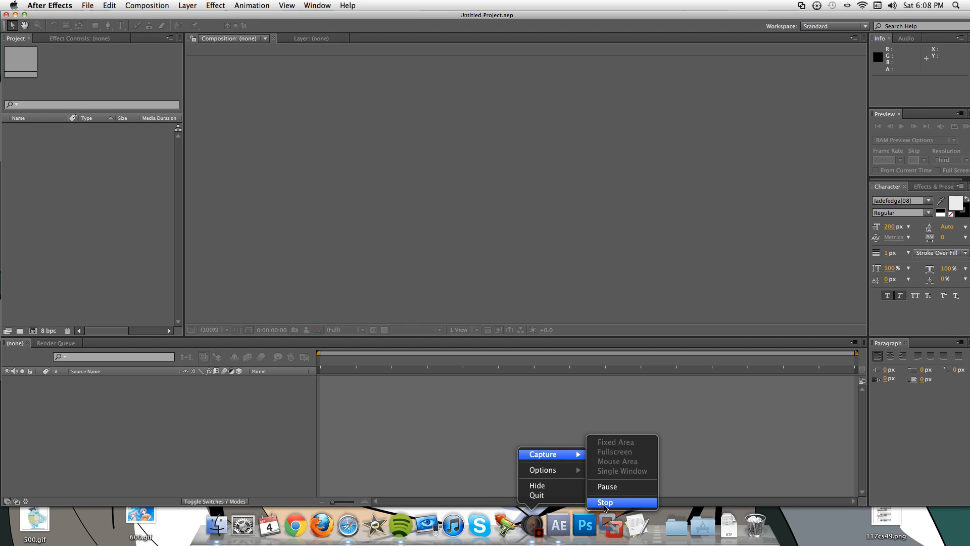